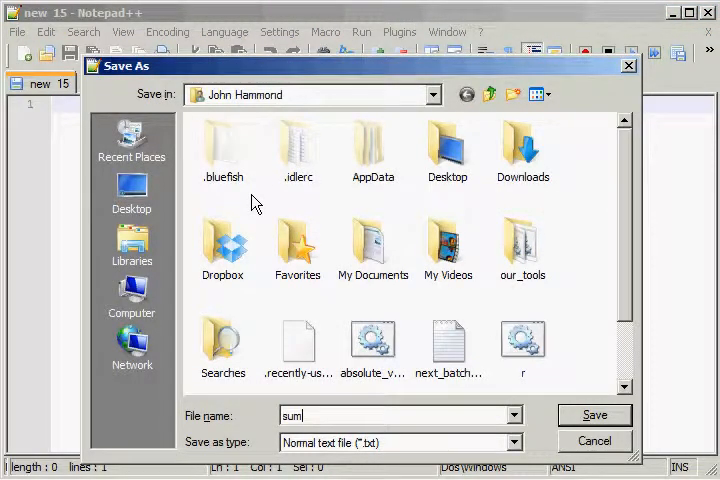
# Save the new file as sum.bat.
pyautogui.click(594, 415)
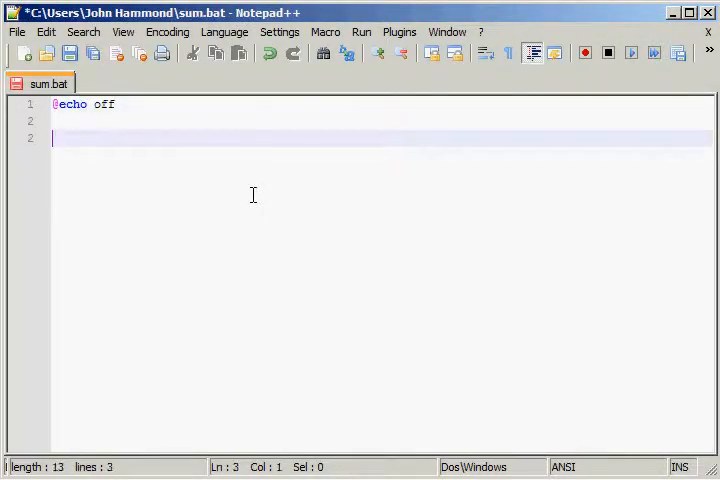
# Write the usage comment ':: call sum array_name return' followed by 'set /a sum=0'.
pyautogui.write(':: call')
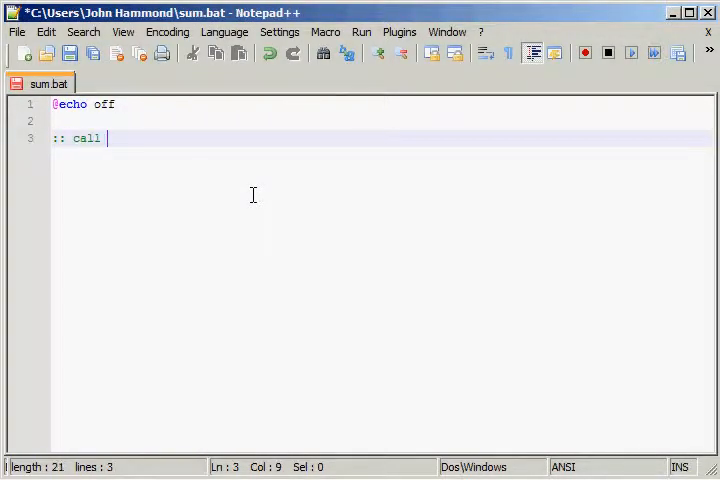
pyautogui.write('sum array')
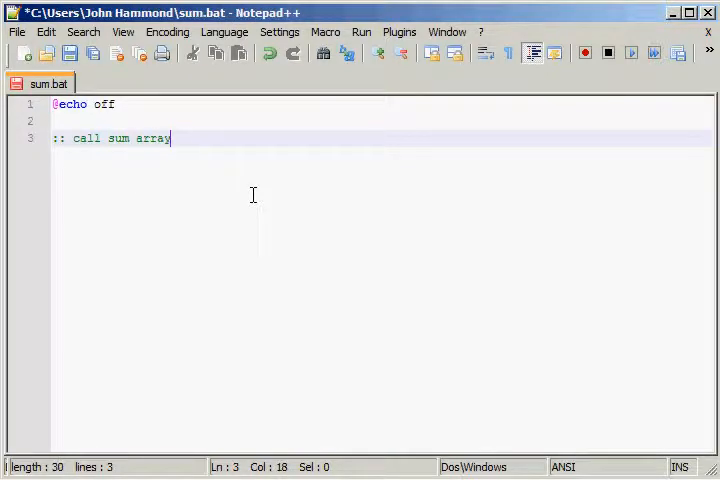
pyautogui.write('_name r')
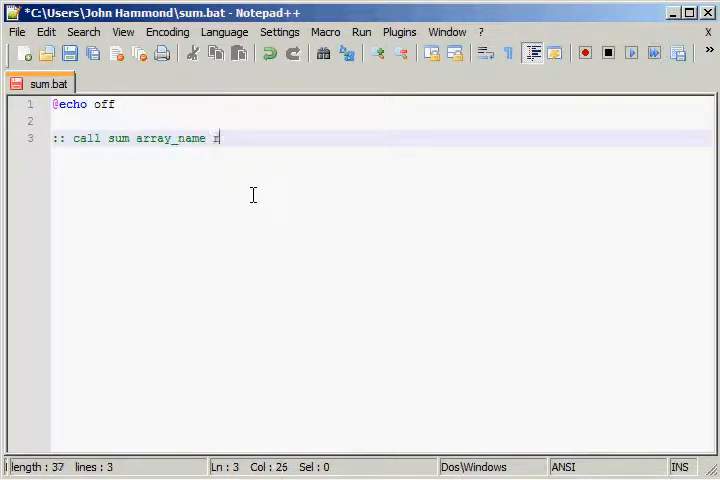
pyautogui.write('eturn')
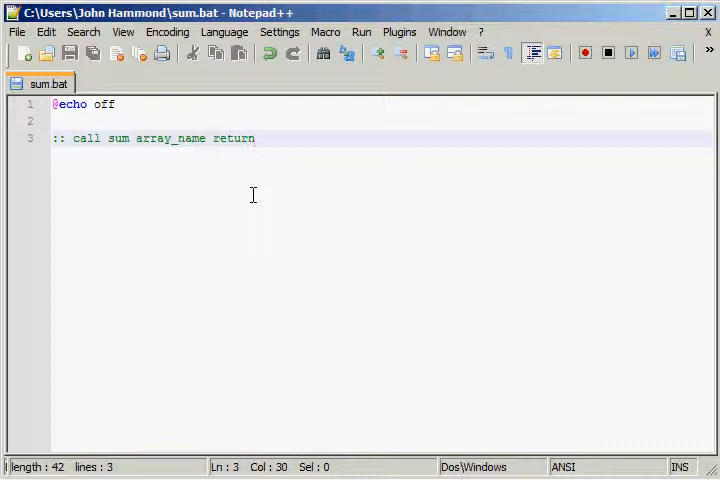
pyautogui.press('Enter')
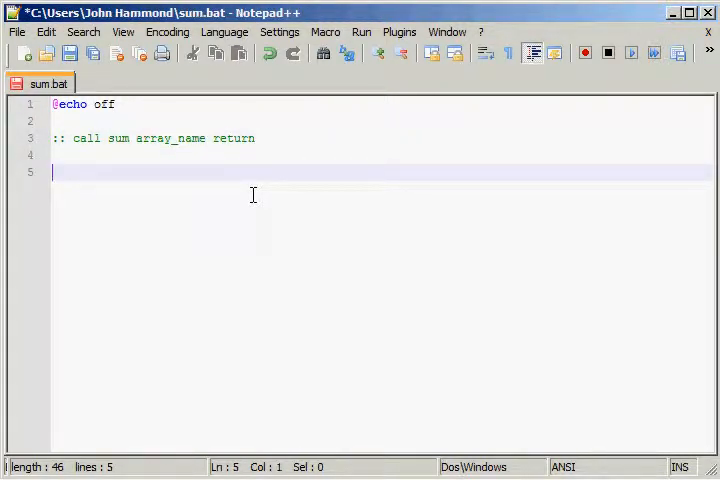
pyautogui.write('set /')
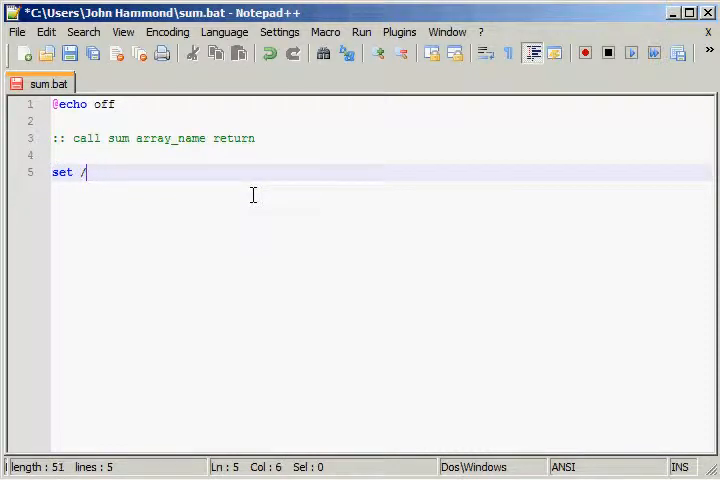
pyautogui.write('a sum=0')
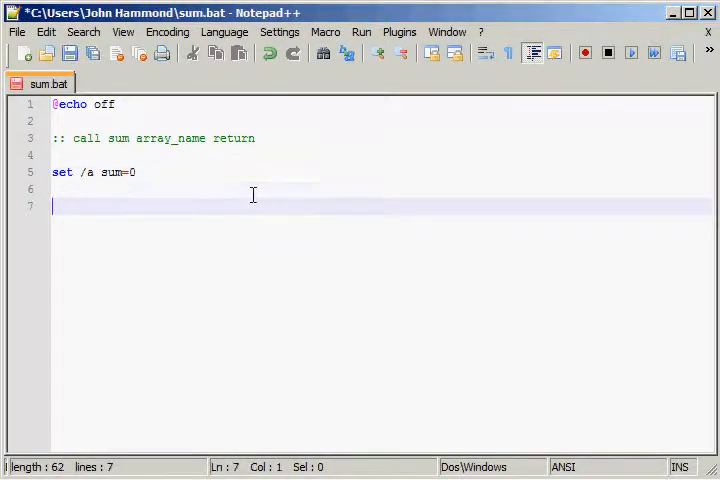
# Add 'set /a limit=!%1_length! - 1' and open 'for /l %%g in ( 0, 1, %limit% ) do ('.
pyautogui.write('for /l')
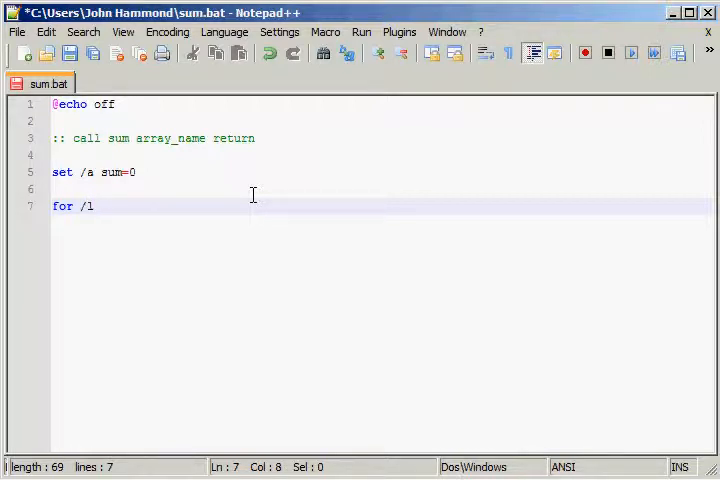
pyautogui.write('%%g in ( 01')
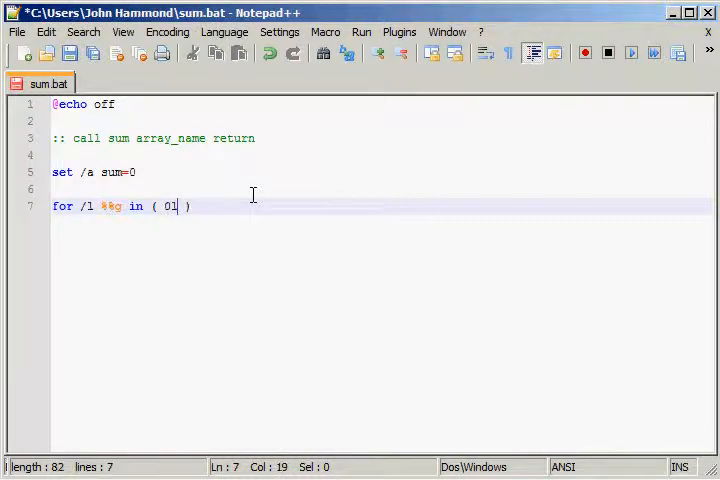
pyautogui.write(', 1,')
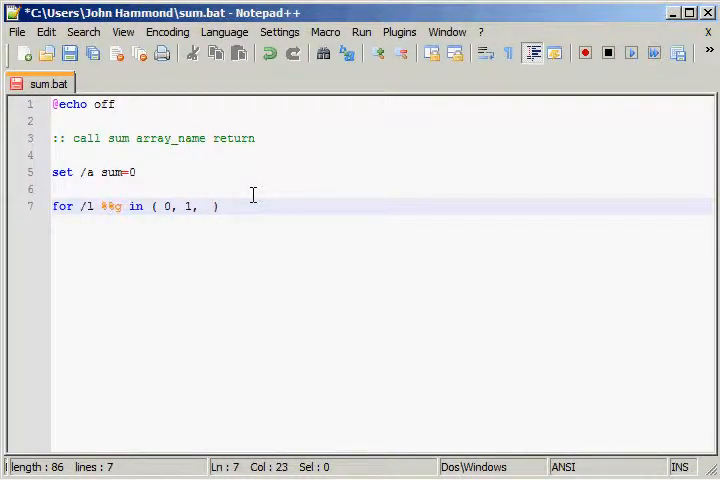
pyautogui.write('%1_length')
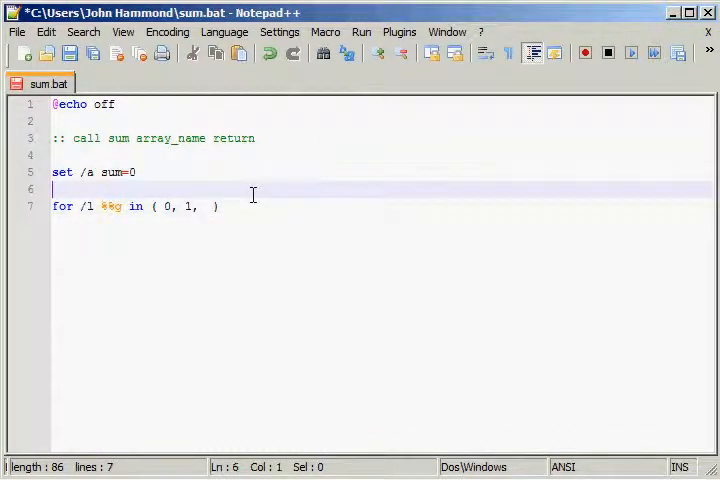
pyautogui.write('set /a')
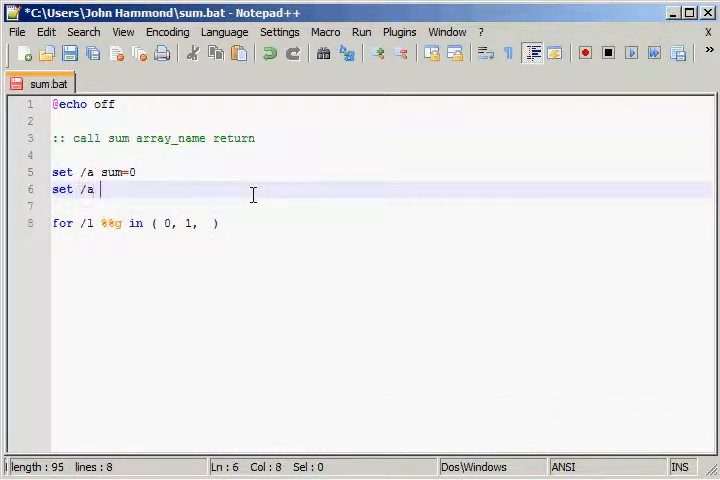
pyautogui.write('limit=%1_length')
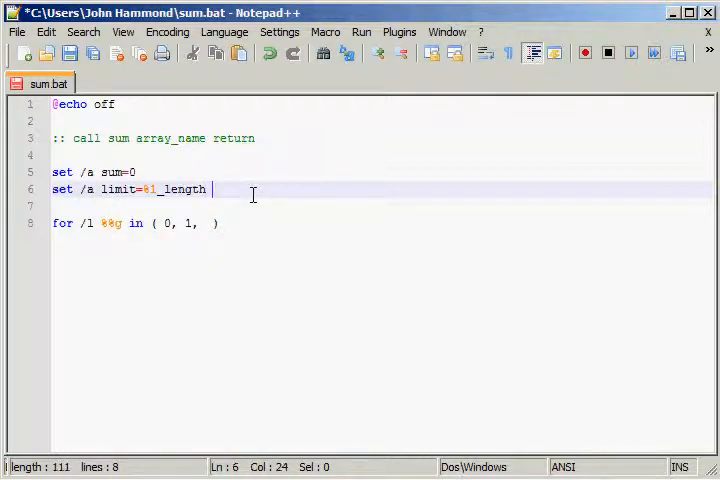
pyautogui.write('! -1')
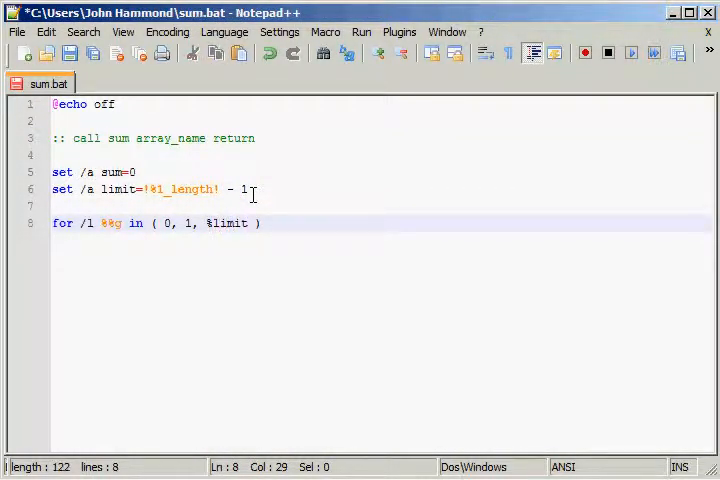
pyautogui.write('%')
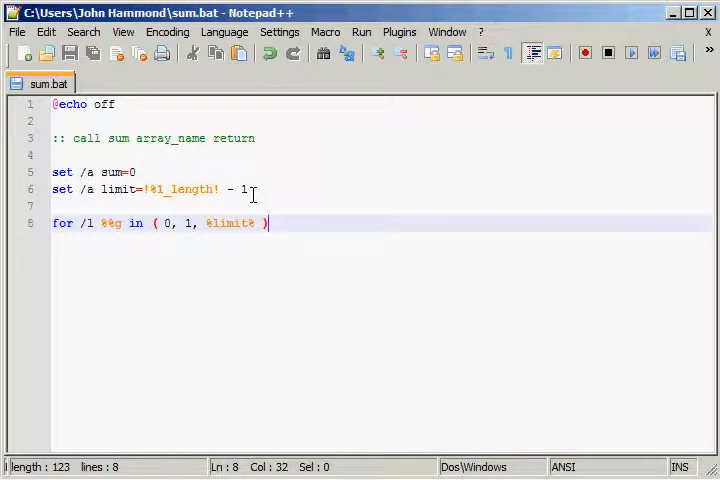
pyautogui.write('do (')
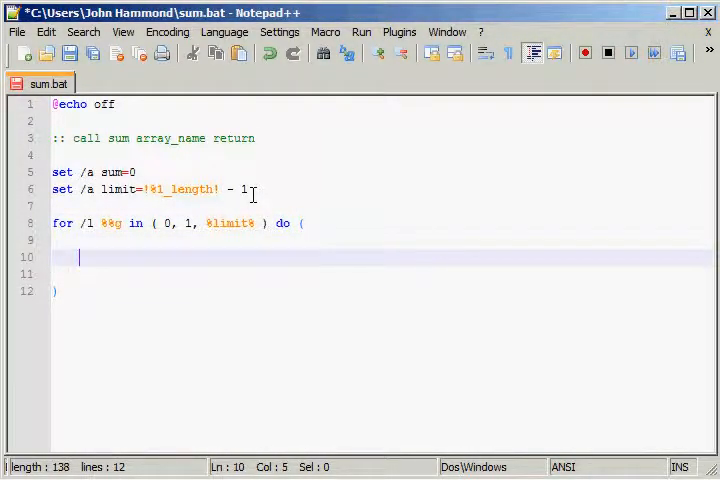
# Inside the loop, accumulate elements with 'set /a sum=!sum! + !%1[%%g]!'.
pyautogui.write('set /a sum=')
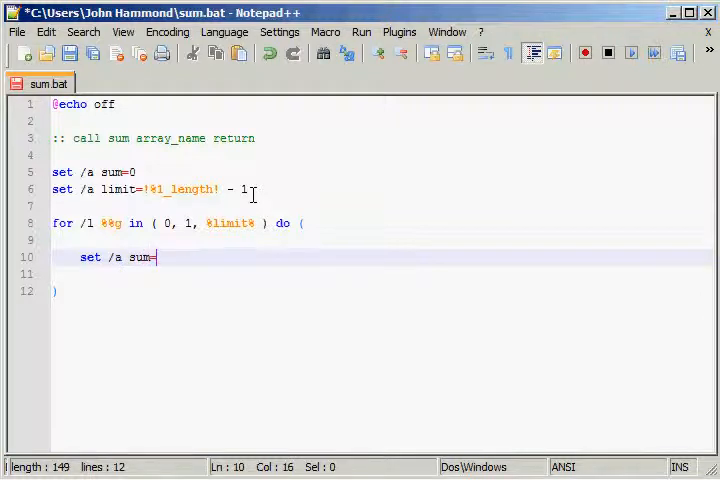
pyautogui.write('!sum!')
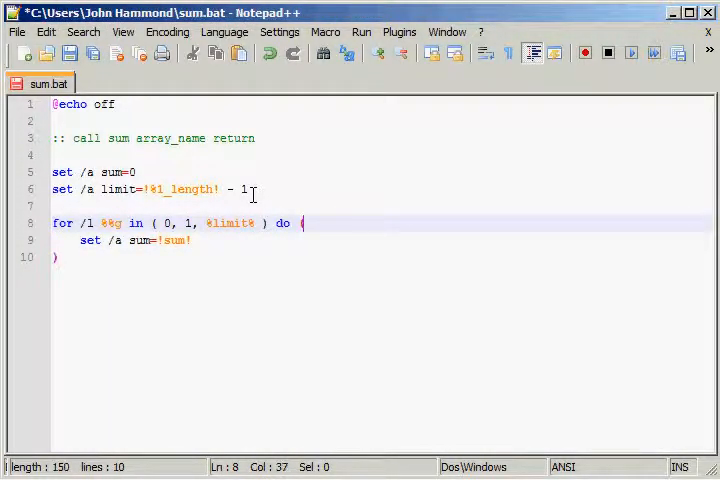
pyautogui.write('!%1!')
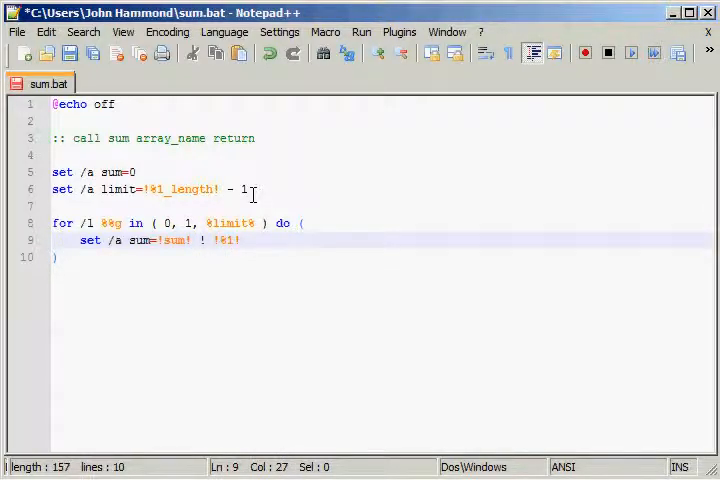
pyautogui.write('[%%g]')
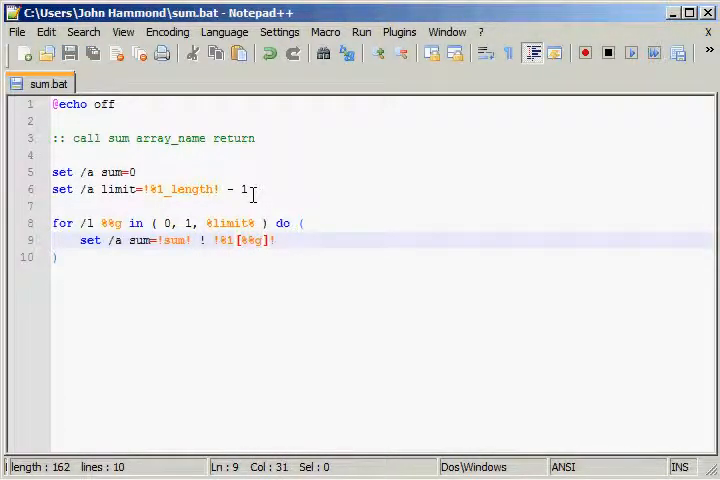
pyautogui.press('Enter')
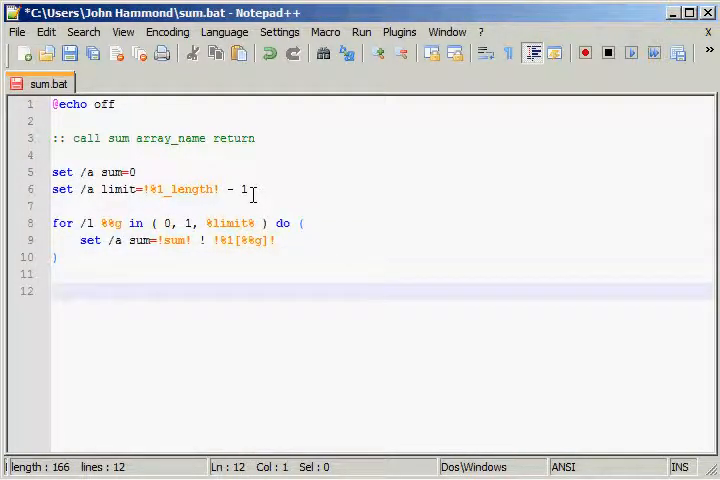
# Add 'set %2=!sum!' and 'set sum=' after the loop, then save sum.bat.
pyautogui.write('set')
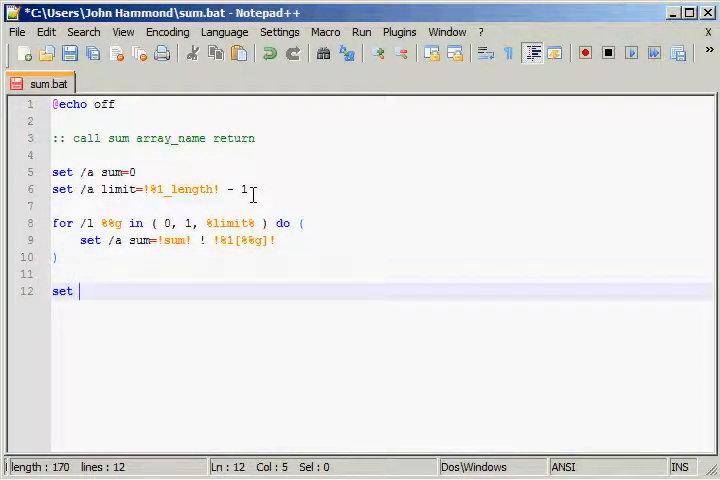
pyautogui.write('%2=!!')
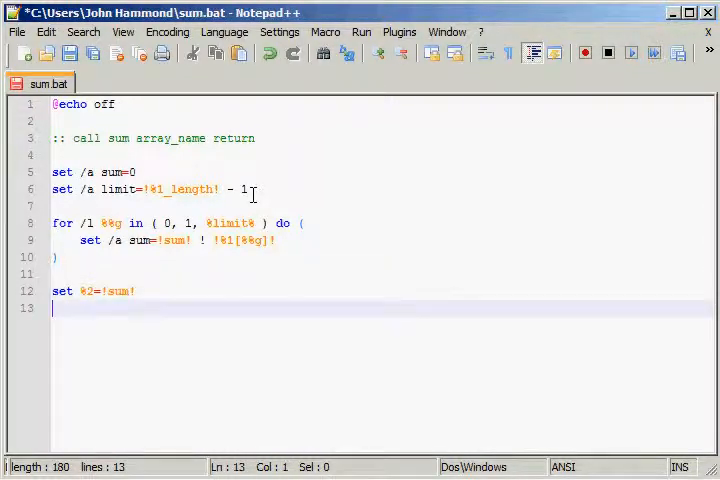
pyautogui.write('set sum=')
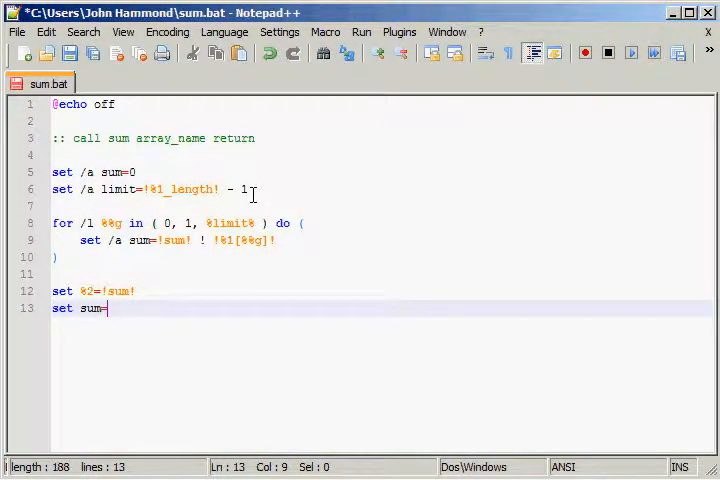
pyautogui.press('ctrl+s')
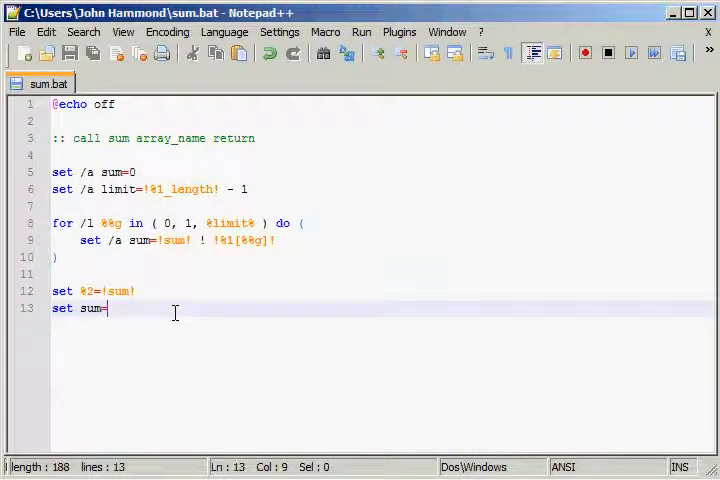
pyautogui.moveTo(143, 295)
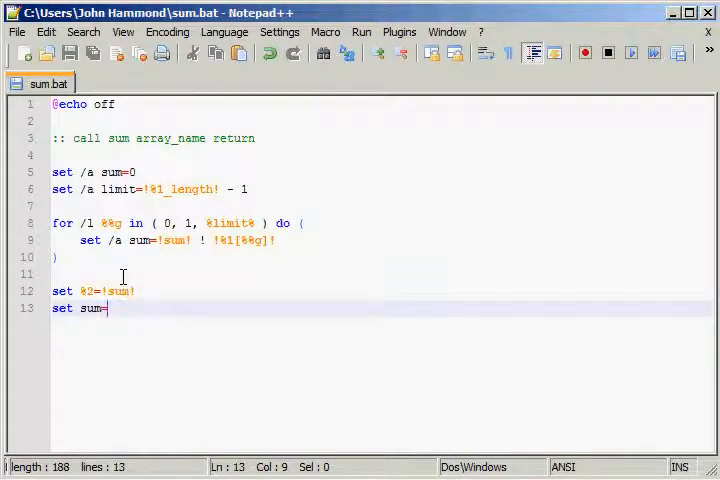
pyautogui.moveTo(204, 308)
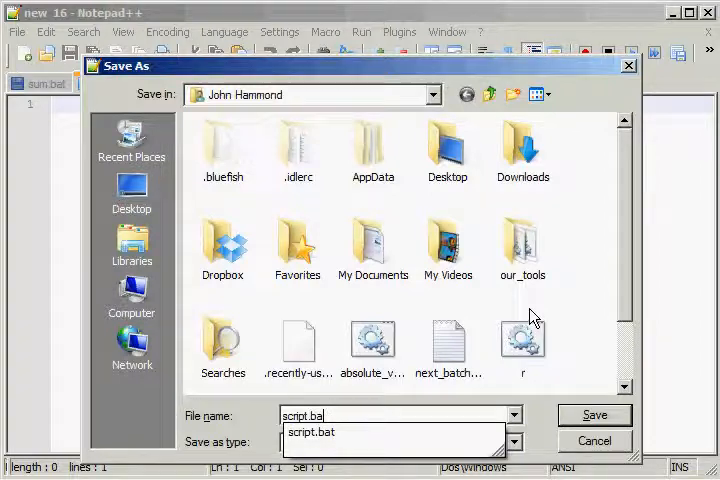
pyautogui.click(594, 414)
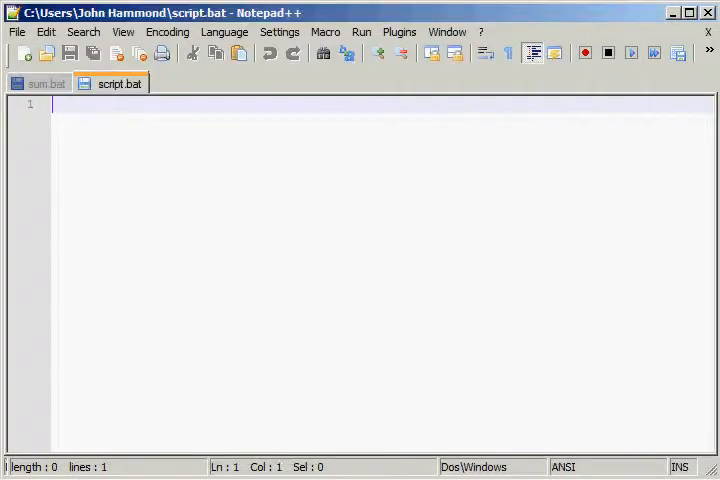
pyautogui.write('@echo off')
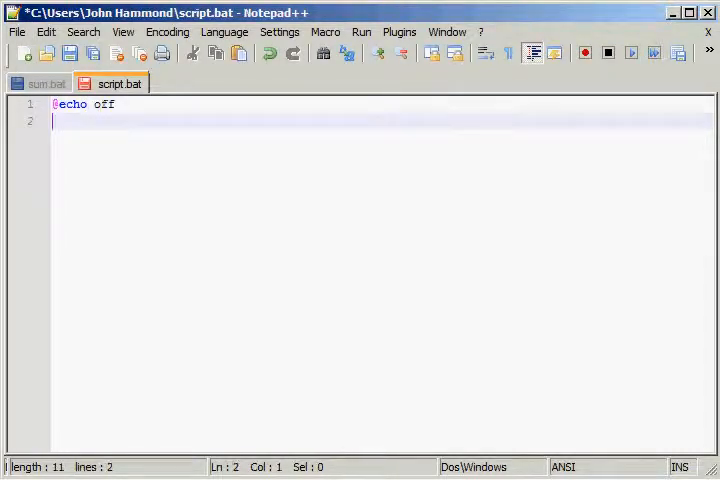
pyautogui.write('setlocal ena')
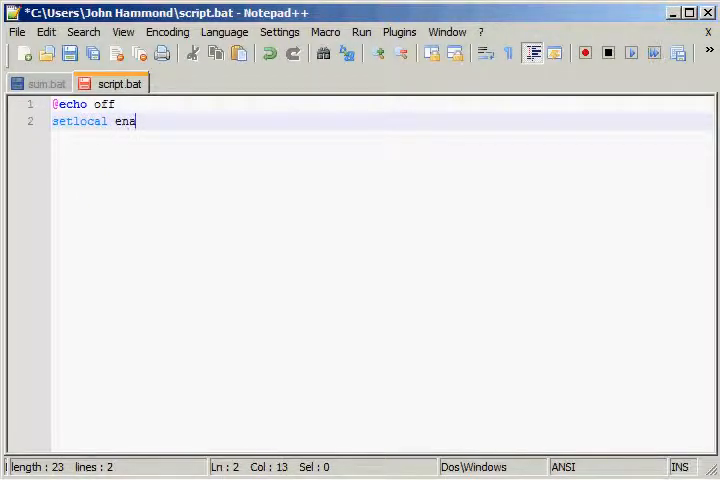
pyautogui.write('bledelayedpa')
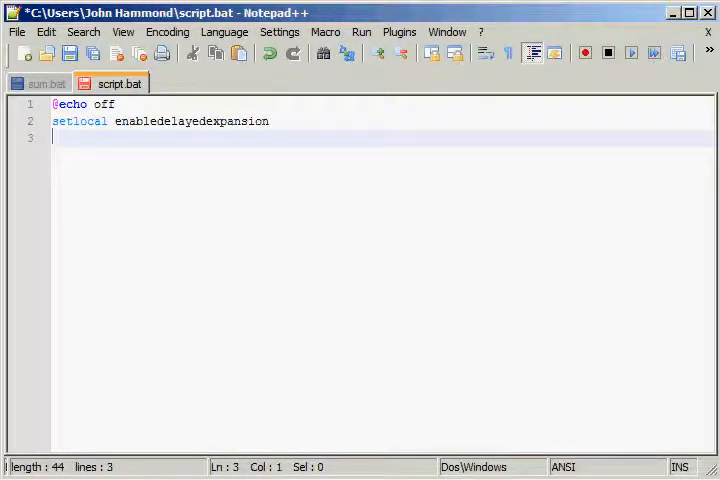
pyautogui.write('goto :main')
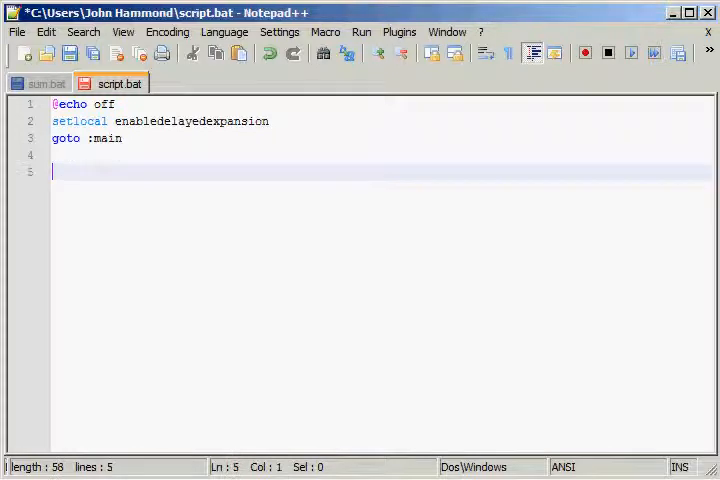
pyautogui.write(':main')
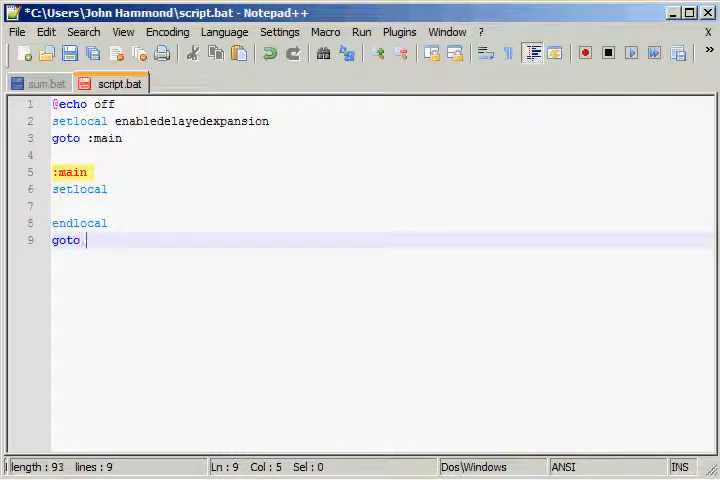
pyautogui.write(':eo')
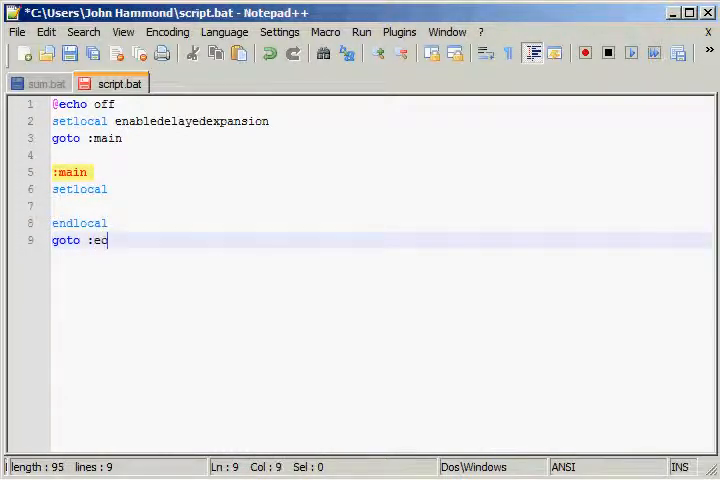
pyautogui.press('Enter')
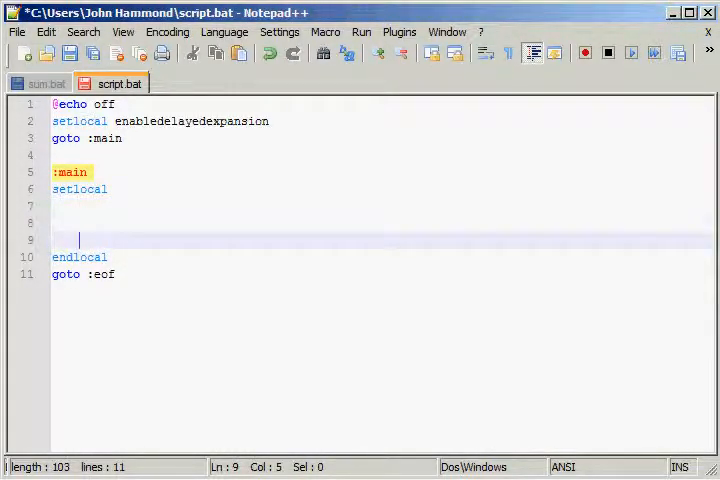
# Call create_array to build the numbers array from values 1, 10 and 100.
pyautogui.write('call c')
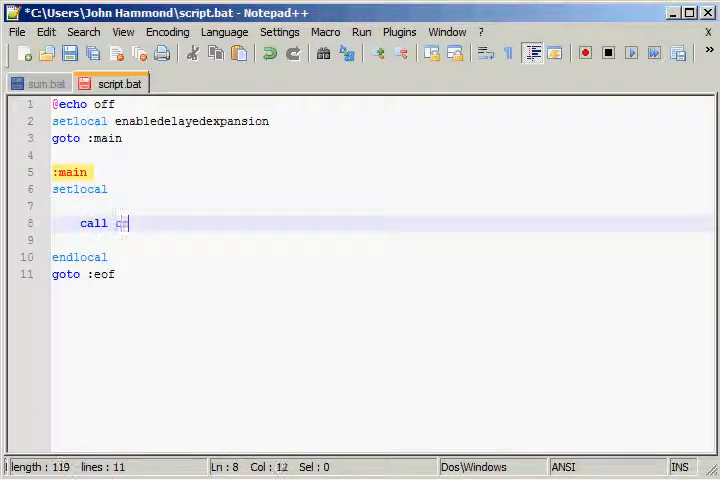
pyautogui.write('reate_array n')
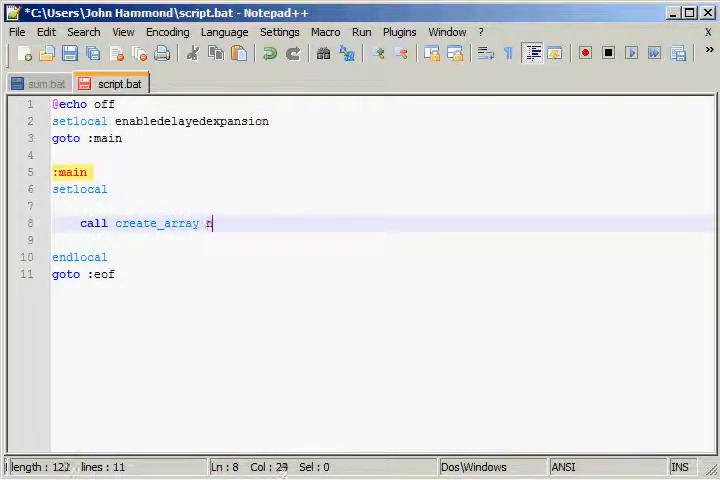
pyautogui.write('umbers')
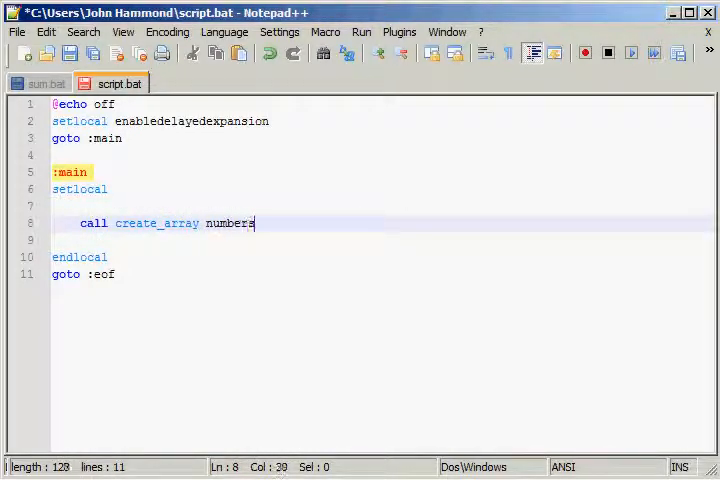
pyautogui.write('" "')
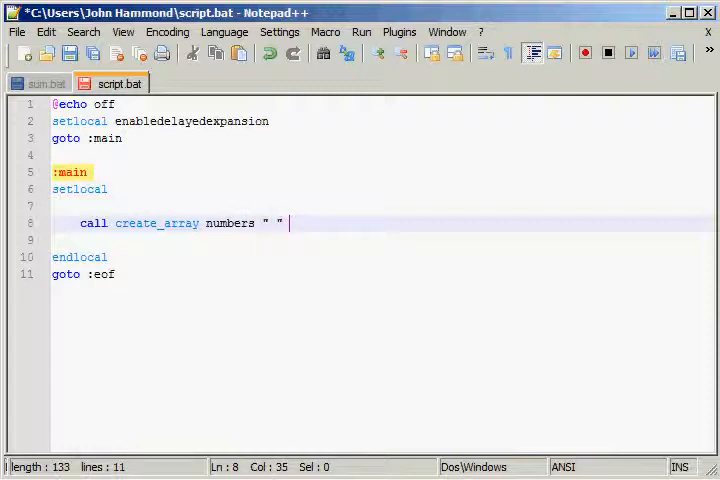
pyautogui.write('"100"')
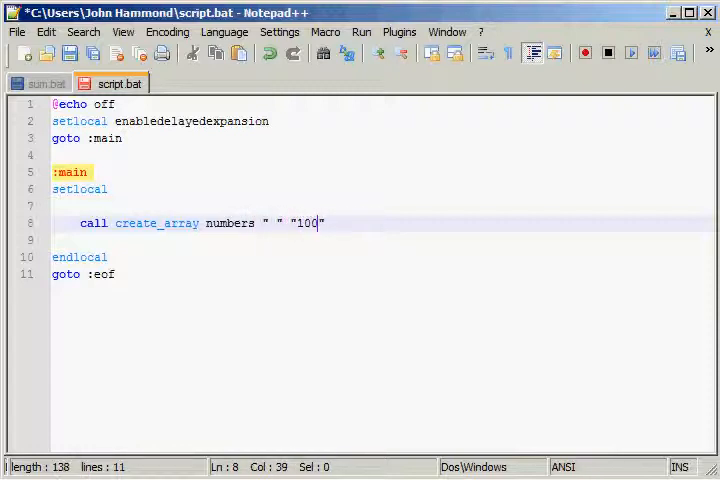
pyautogui.write('1 10')
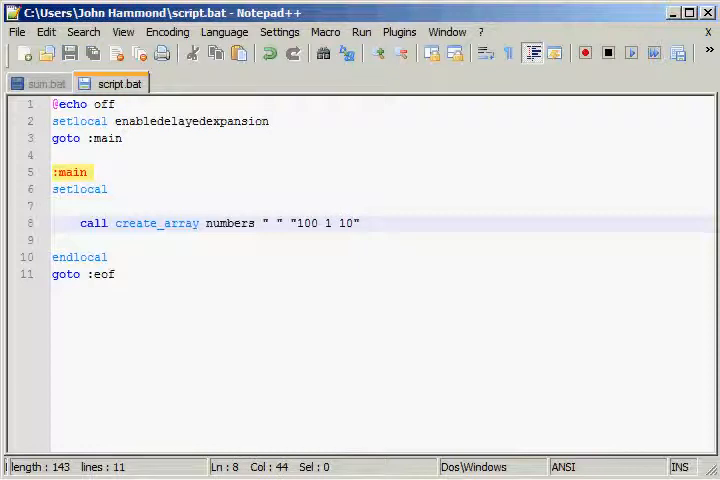
# Call 'sum numbers total', run the script, and return to sum.bat after Missing operator errors.
pyautogui.write('call su')
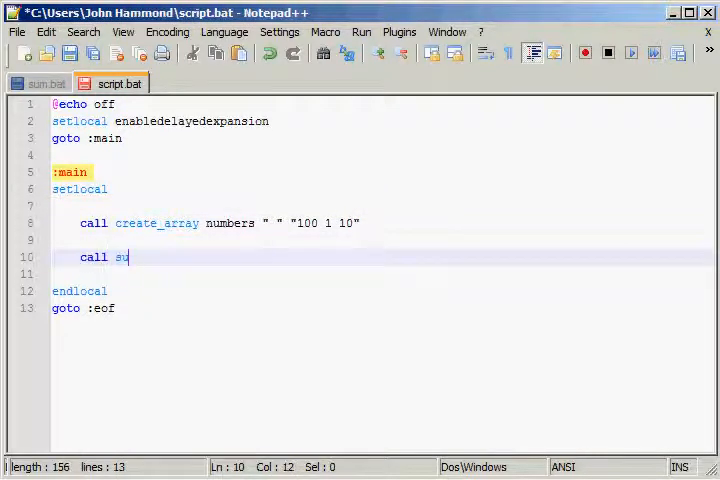
pyautogui.write('m numbers')
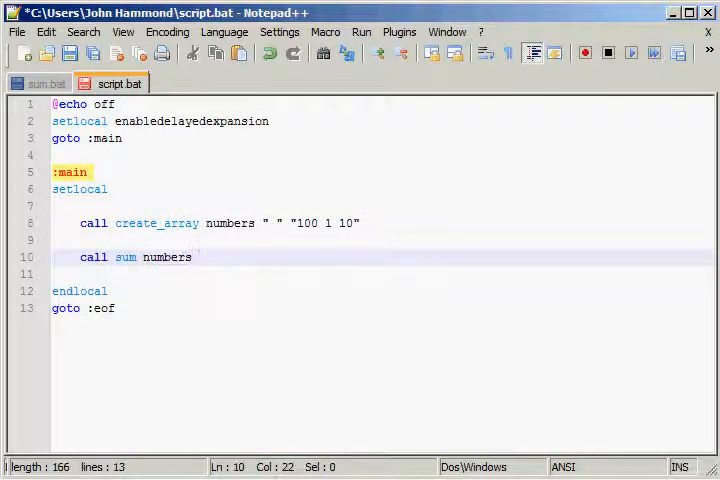
pyautogui.write('total')
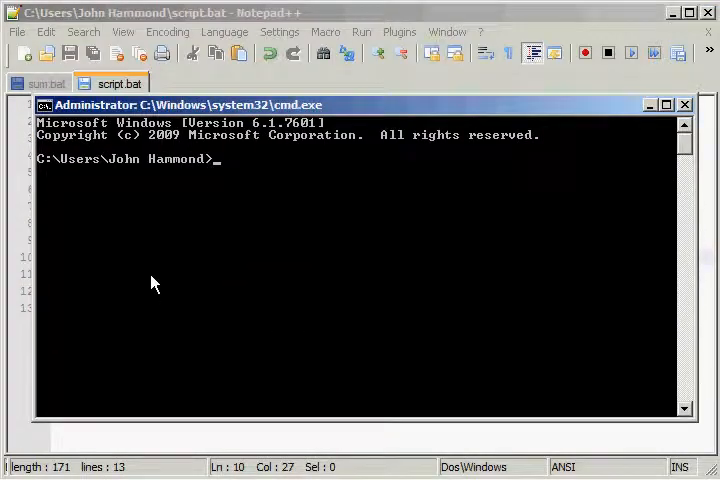
pyautogui.press('Return')
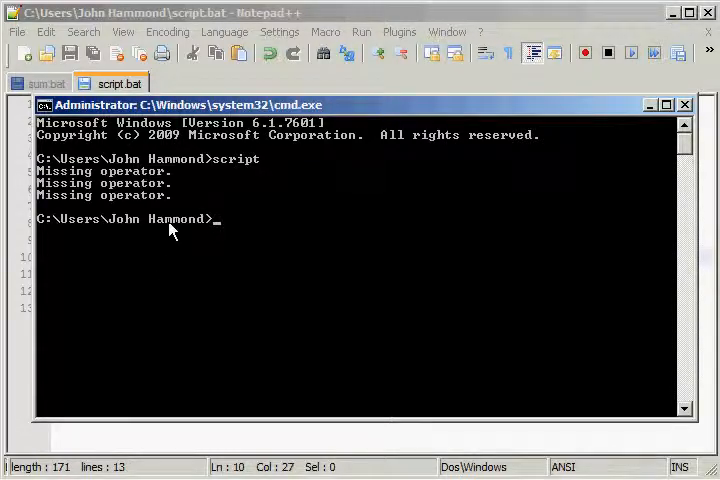
pyautogui.click(41, 83)
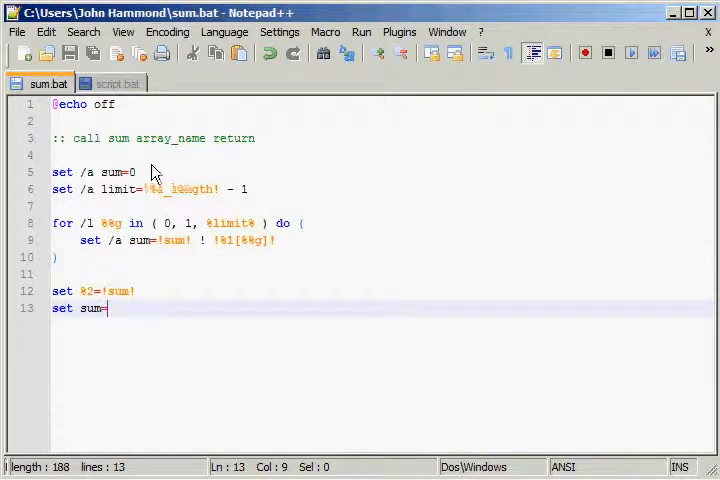
# Insert a + between !sum! and the array element in the loop's set /a line.
pyautogui.click(135, 172)
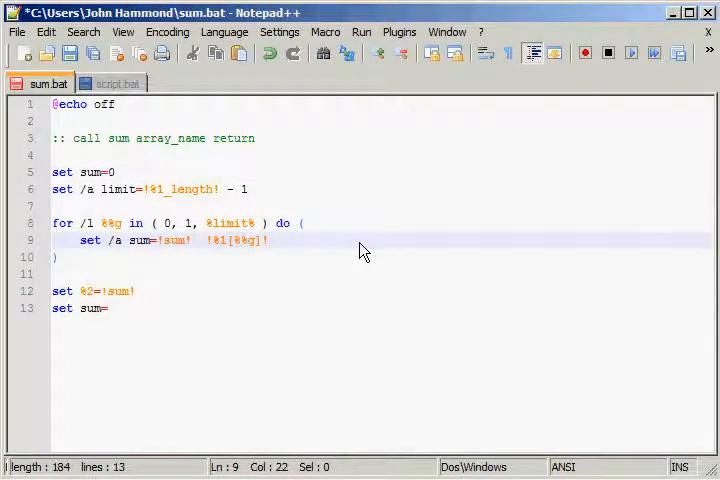
pyautogui.write('+')
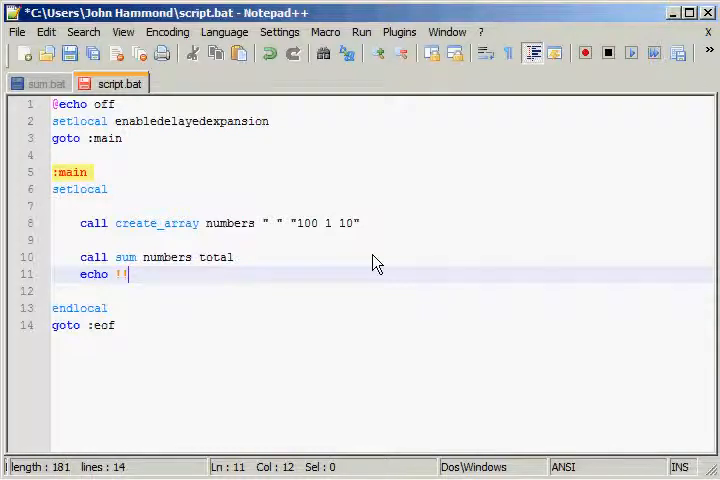
# Add 'echo !total!' to script.bat and run it, printing 111.
pyautogui.write('total')
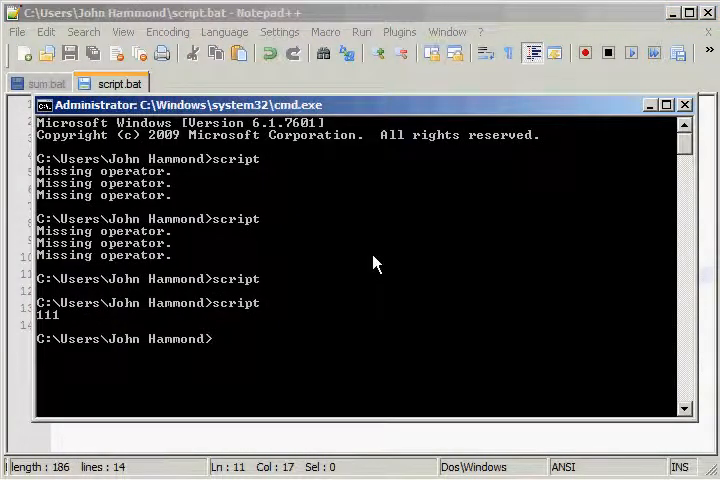
pyautogui.click(684, 104)
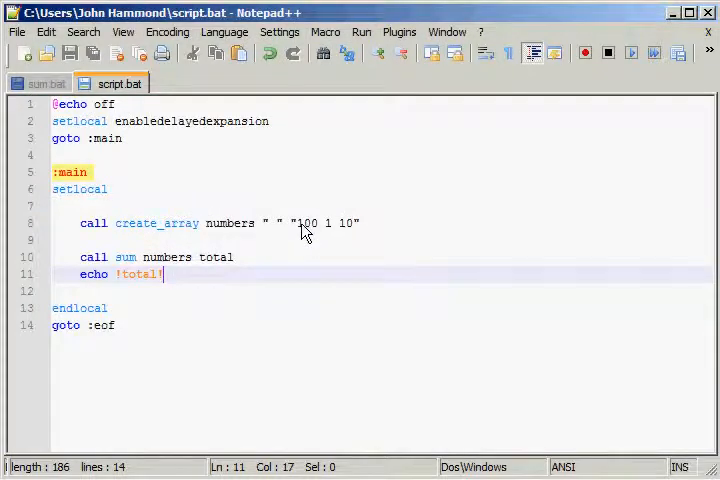
pyautogui.moveTo(340, 243)
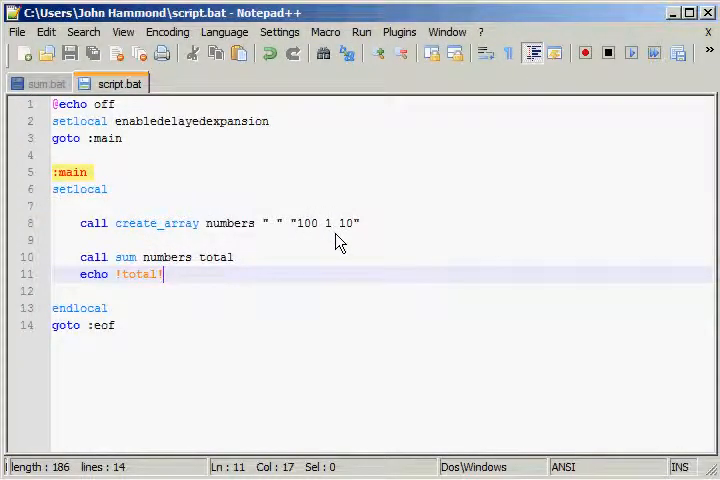
pyautogui.moveTo(358, 273)
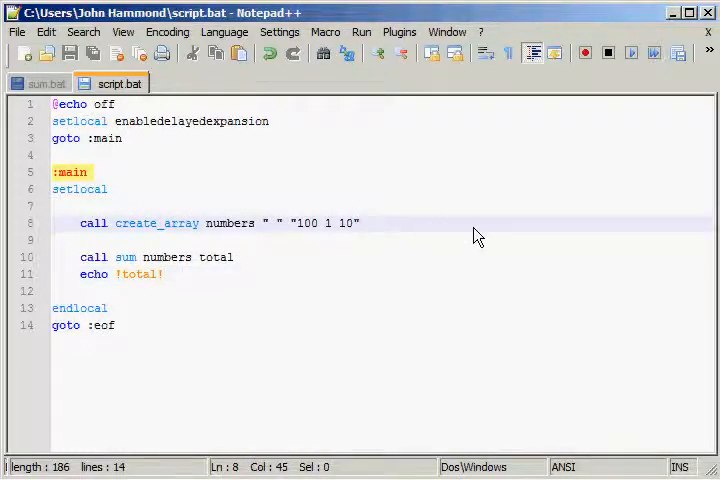
pyautogui.press('Enter')
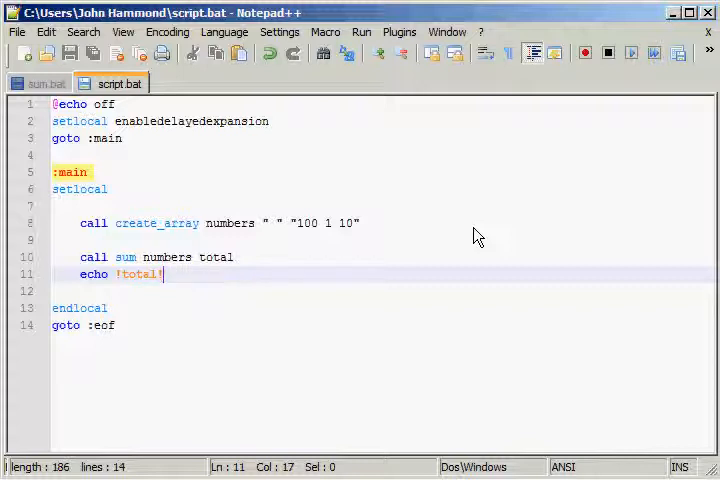
pyautogui.click(348, 223)
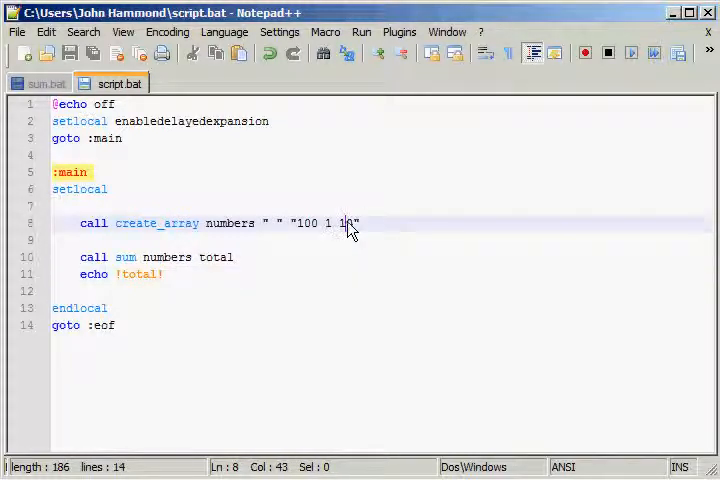
pyautogui.press('BackSpace')
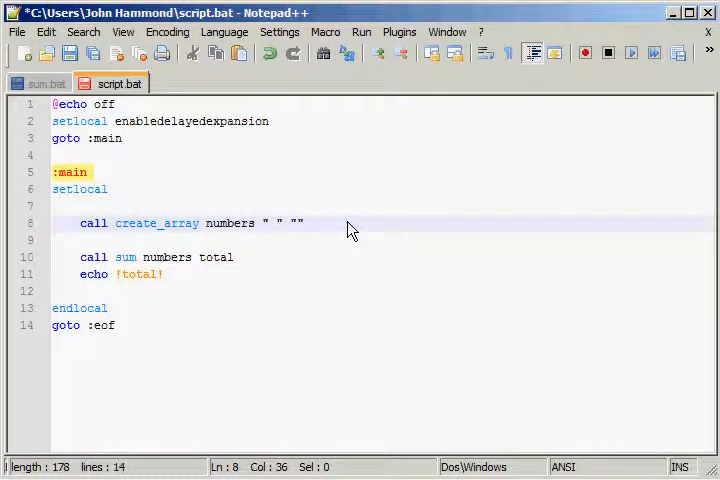
pyautogui.write('44321 615 6452')
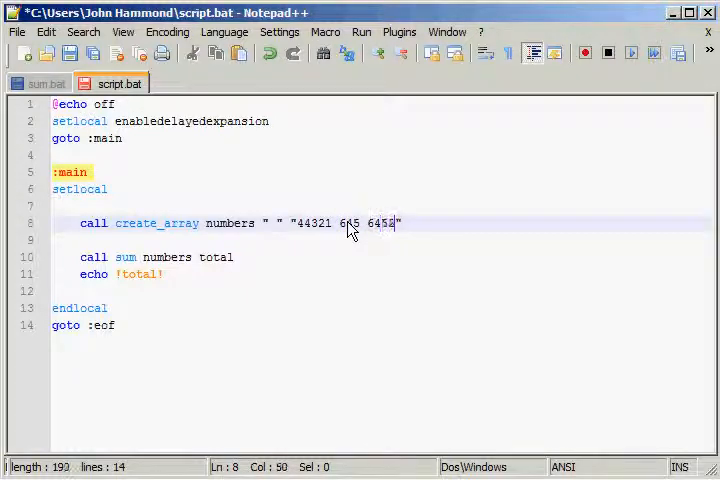
pyautogui.write('62 43582374 34')
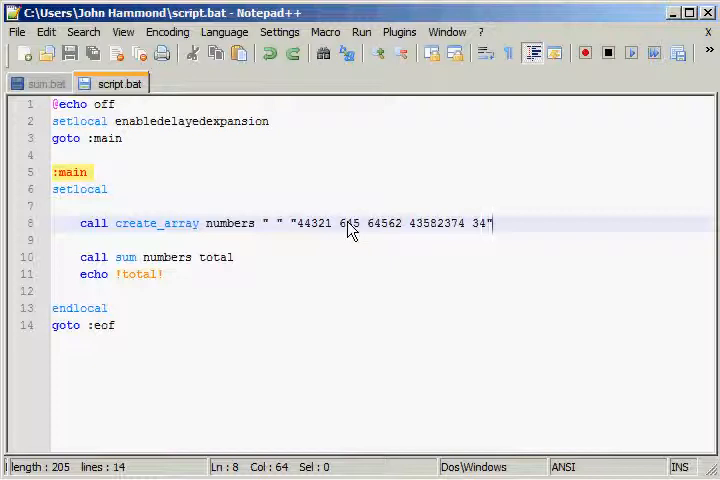
pyautogui.click(40, 83)
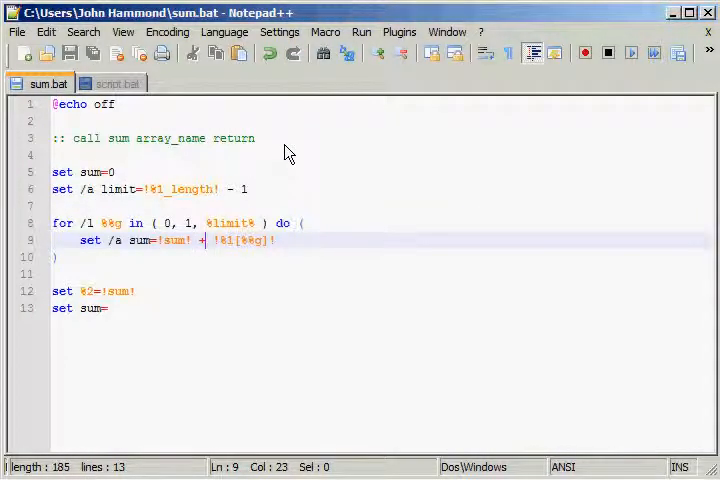
# Delete the ':: call sum array_name return' usage comment line from sum.bat.
pyautogui.tripleClick(150, 138)
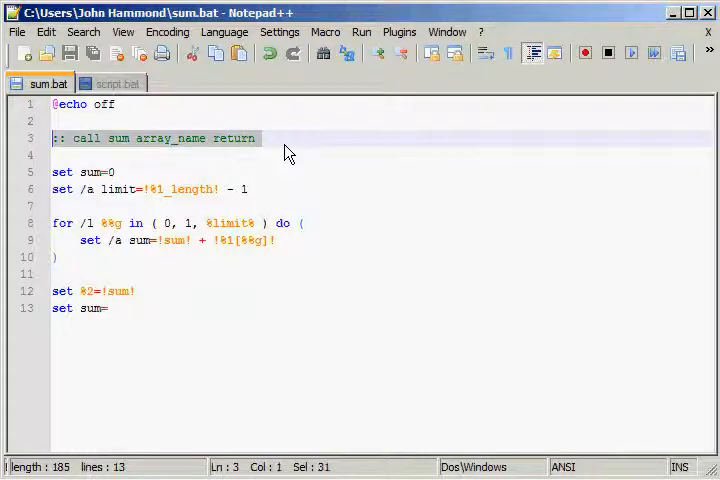
pyautogui.press('Delete')
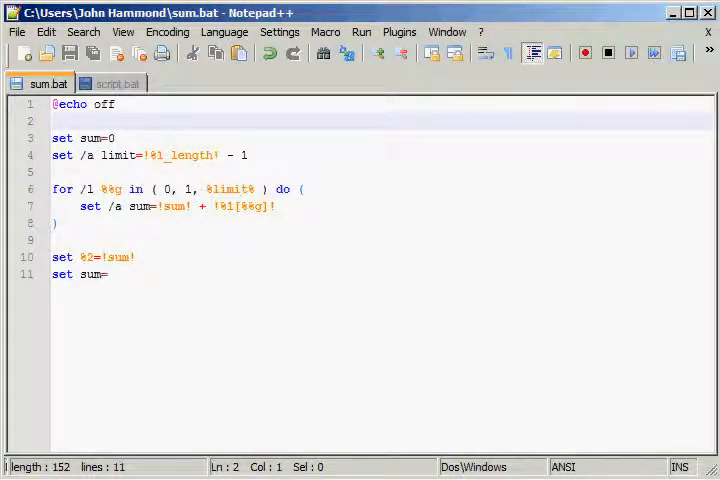
pyautogui.moveTo(460, 180)
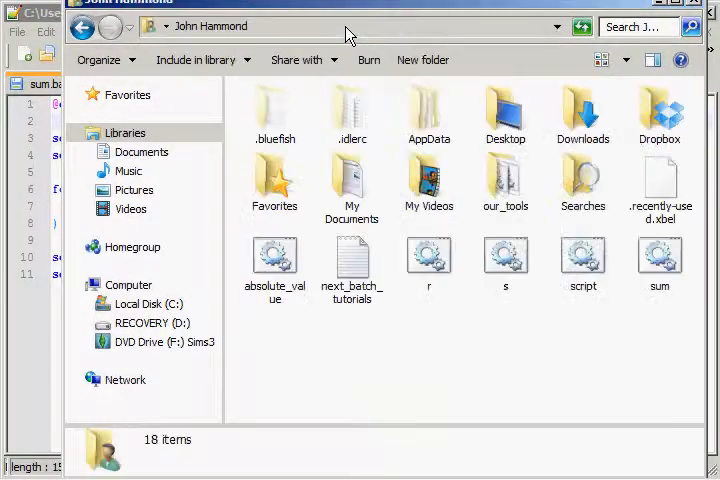
# Select the script batch file in Explorer and open the our_tools folder.
pyautogui.click(583, 258)
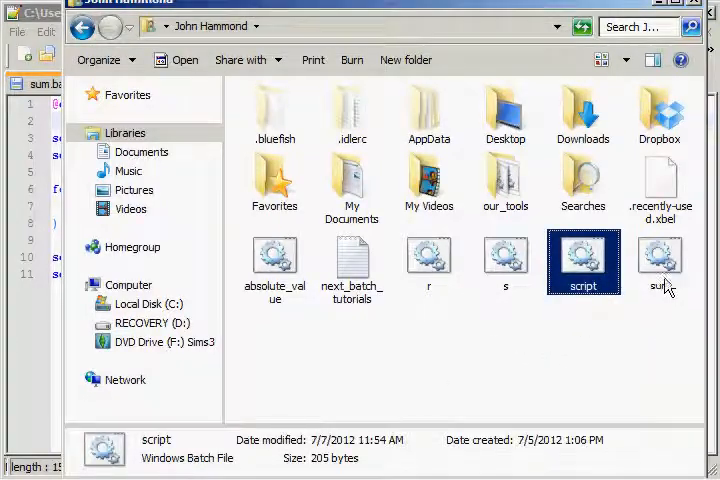
pyautogui.doubleClick(505, 180)
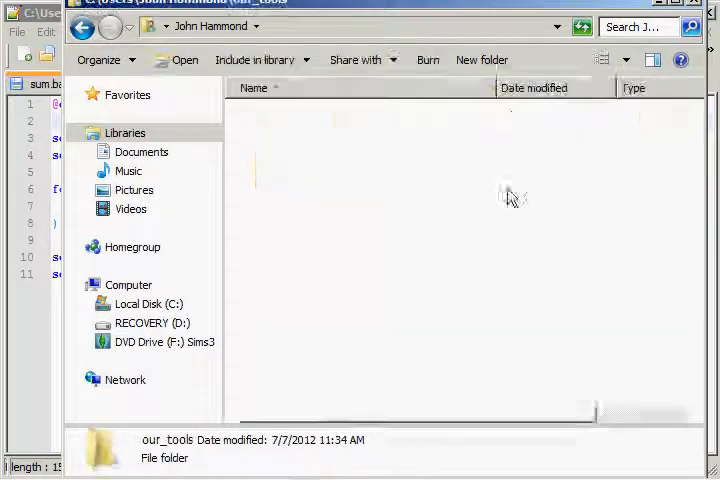